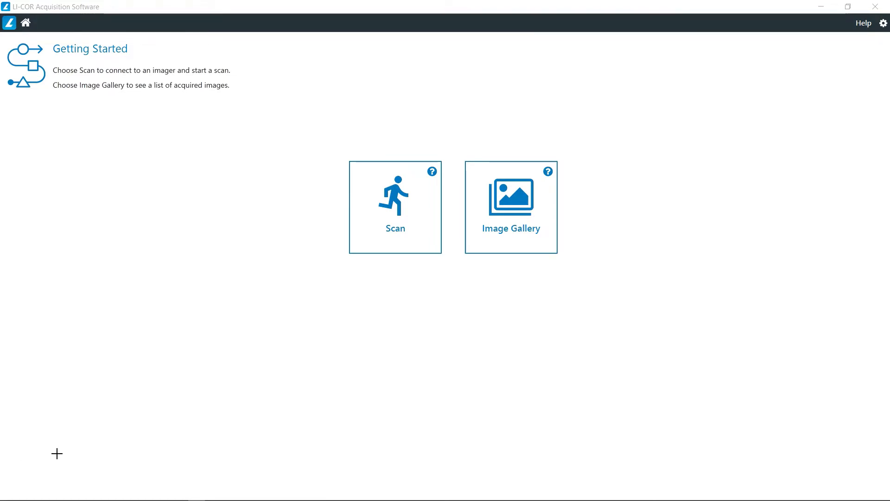
mouse_move(395, 232)
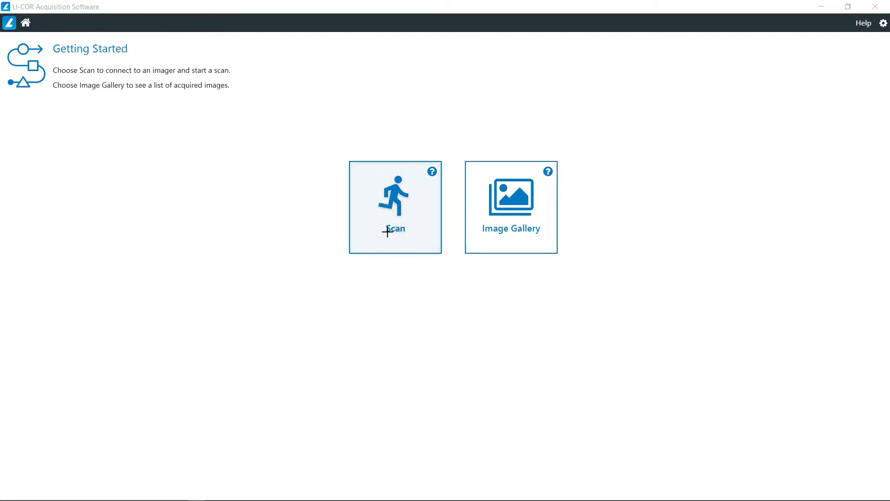
Step: Start a scan and connect to the LICOR-OFC-0101 imager
left_click(395, 207)
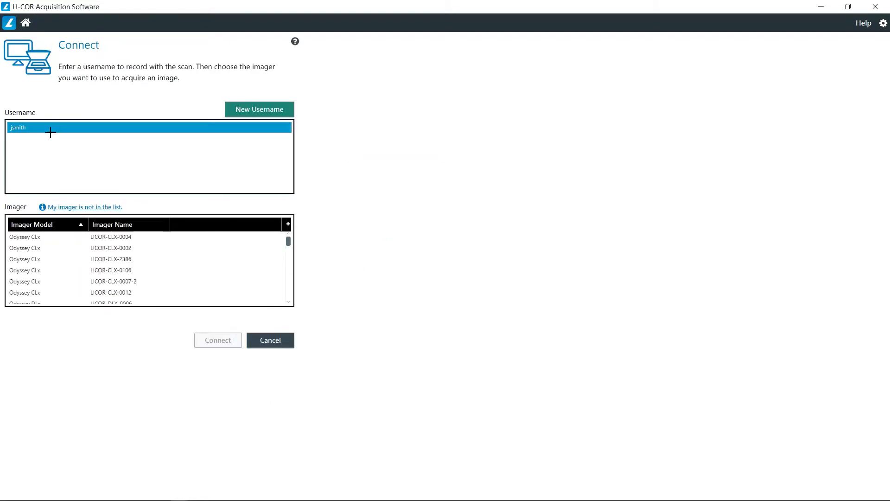
scroll("down", 3)
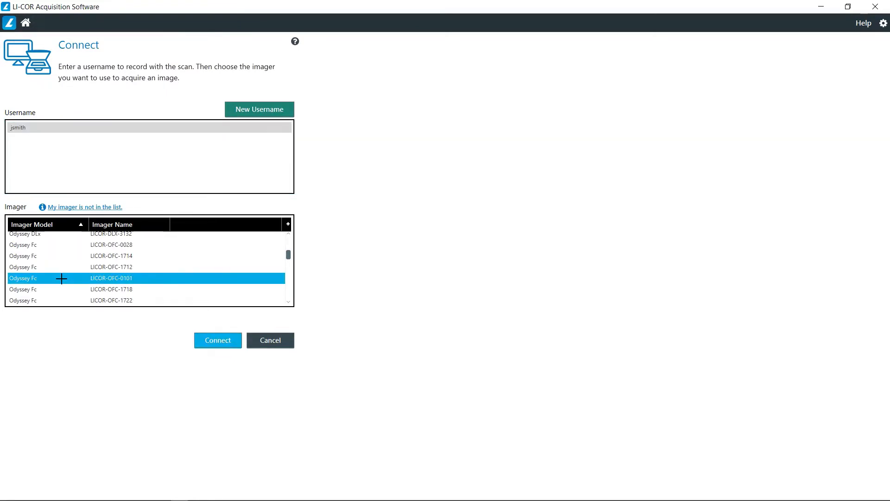
mouse_move(157, 304)
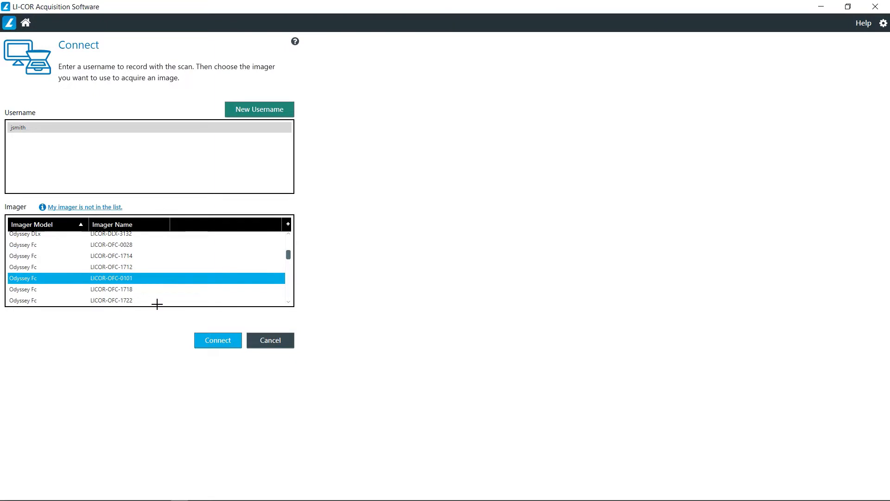
left_click(217, 340)
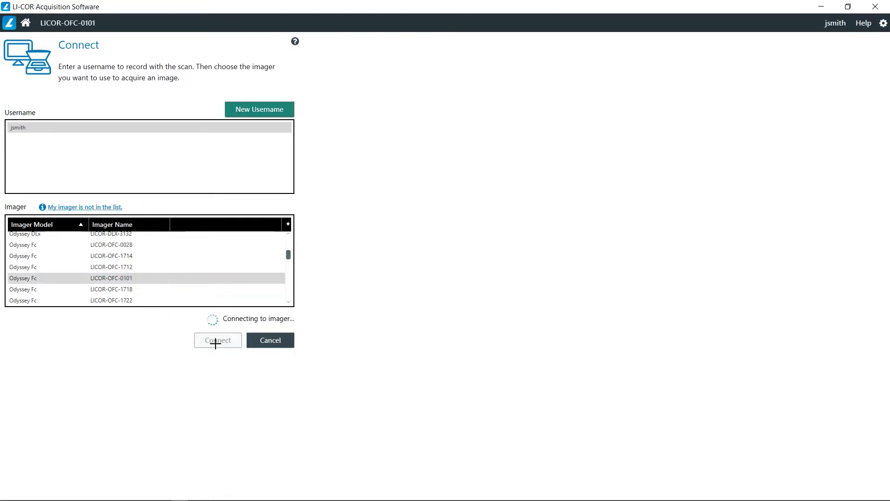
left_click(217, 340)
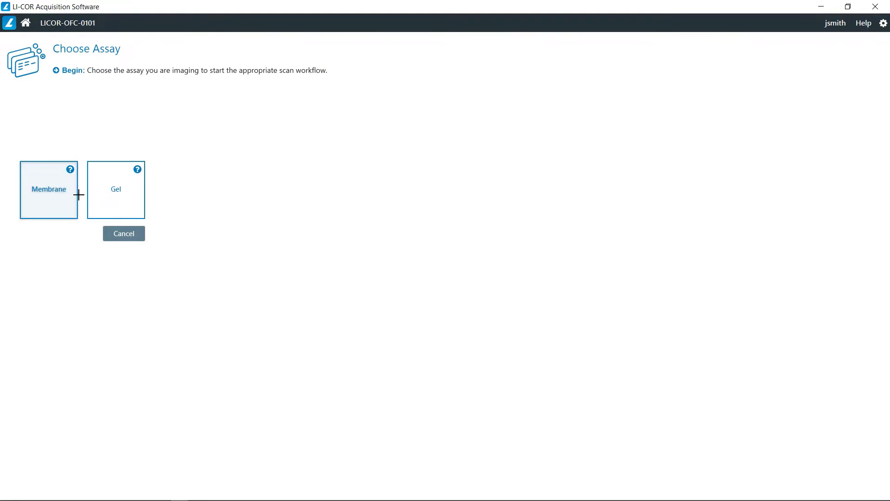
mouse_move(54, 193)
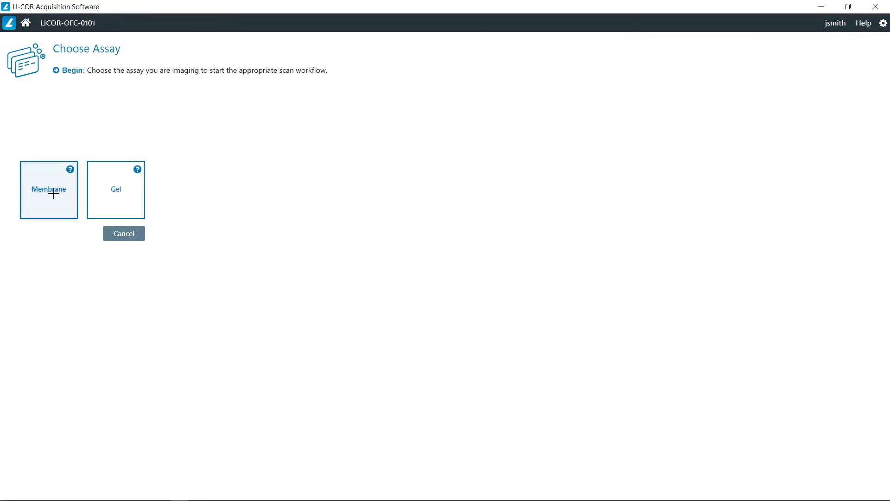
Step: Choose a Membrane assay and tick the 700 and 800 detection channels
left_click(48, 190)
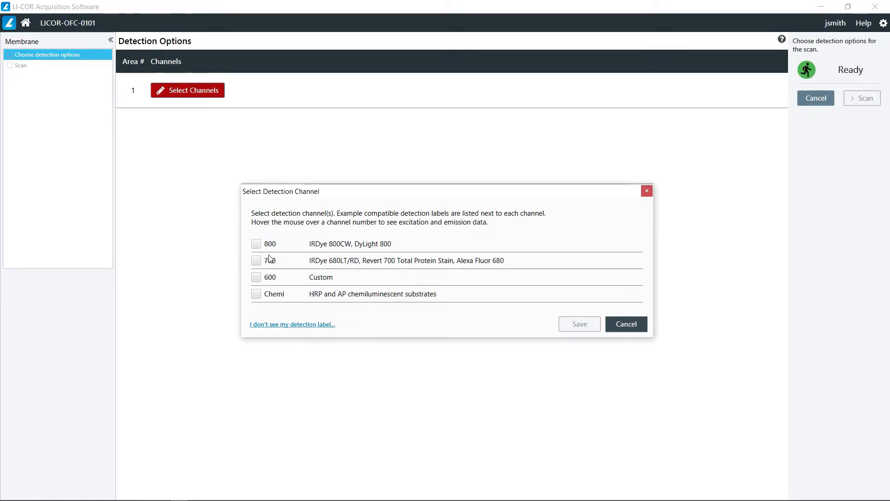
mouse_move(274, 256)
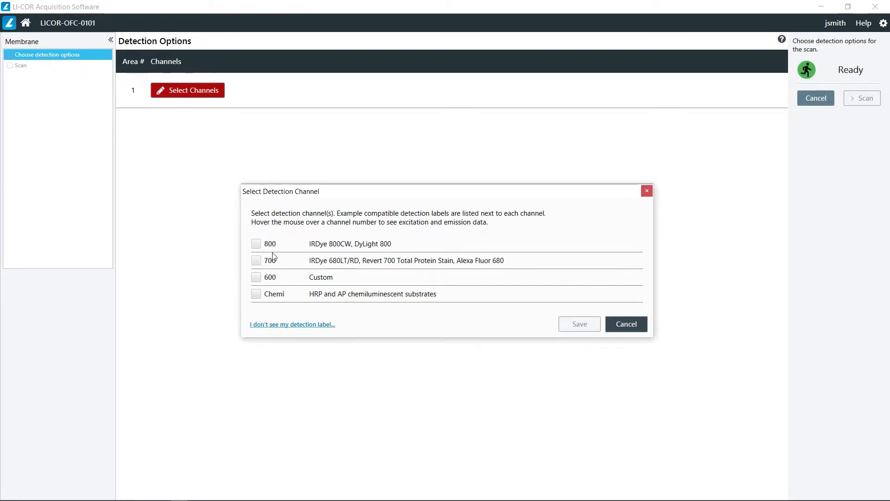
mouse_move(270, 277)
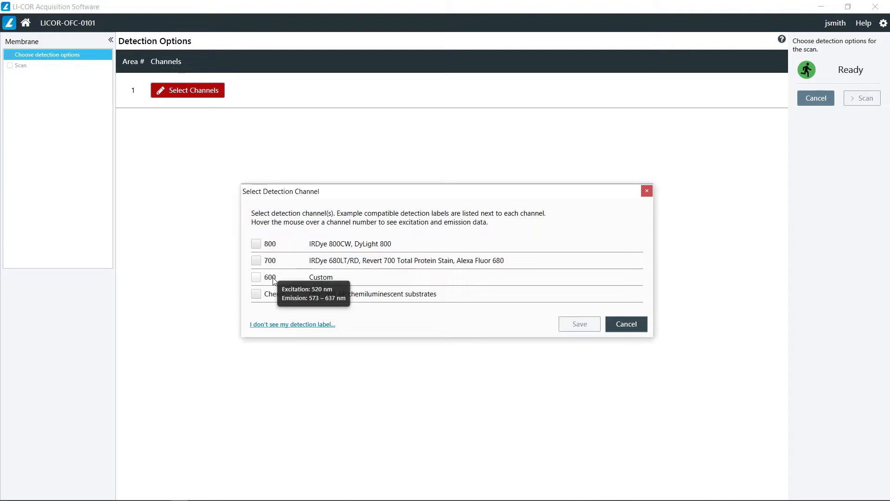
mouse_move(268, 306)
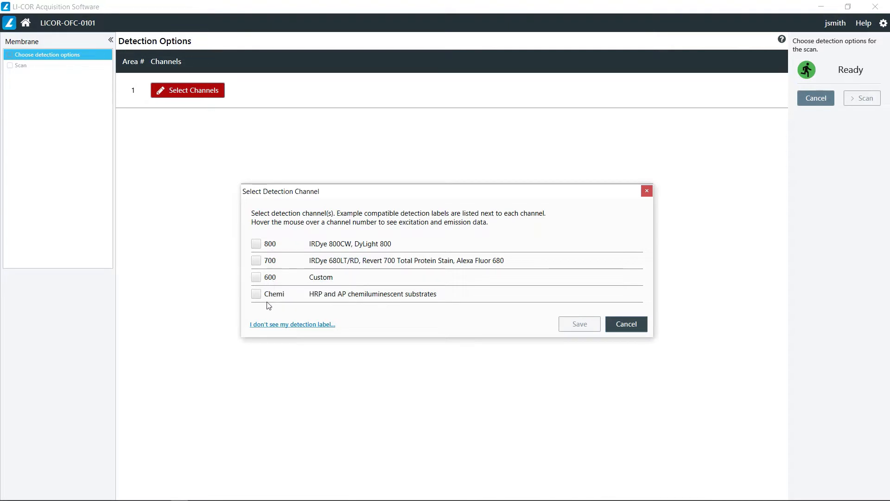
mouse_move(255, 298)
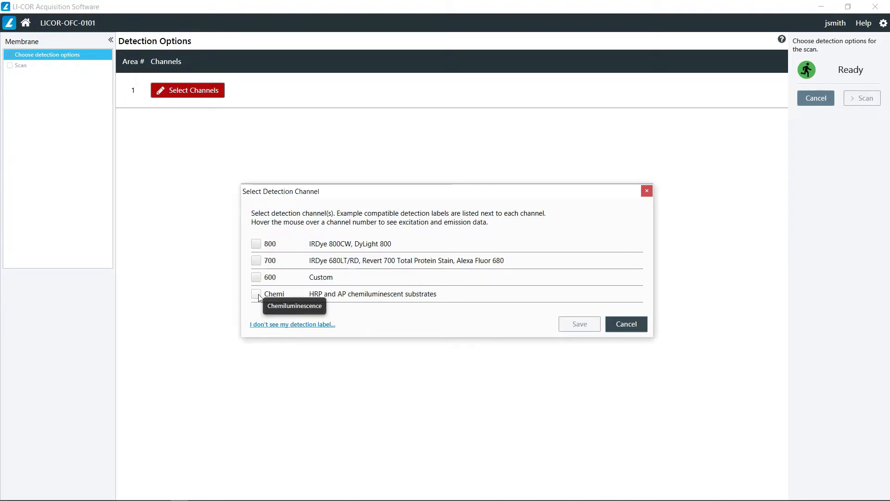
left_click(256, 260)
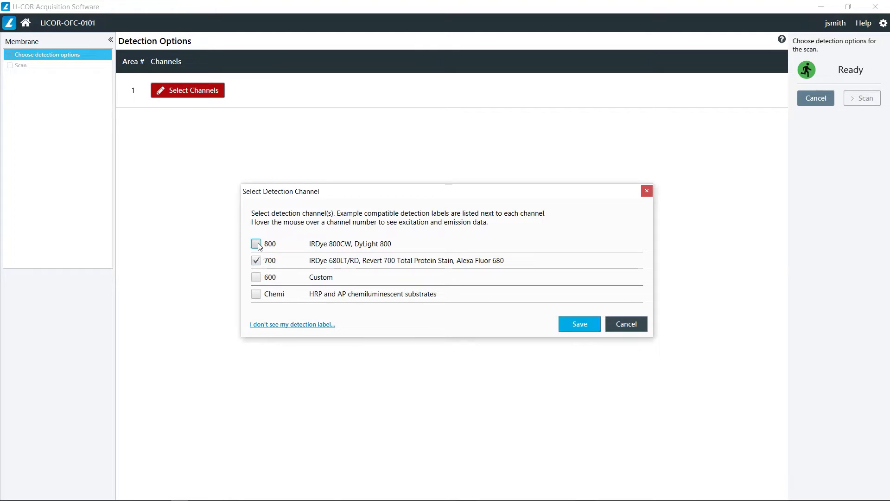
left_click(256, 244)
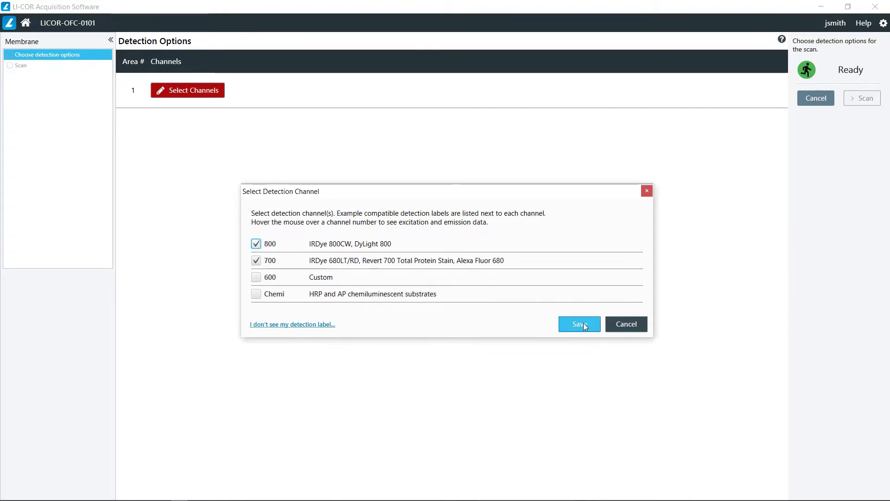
Step: Save the channel selection and set both 800 and 700 acquisition times to 30 seconds
left_click(579, 324)
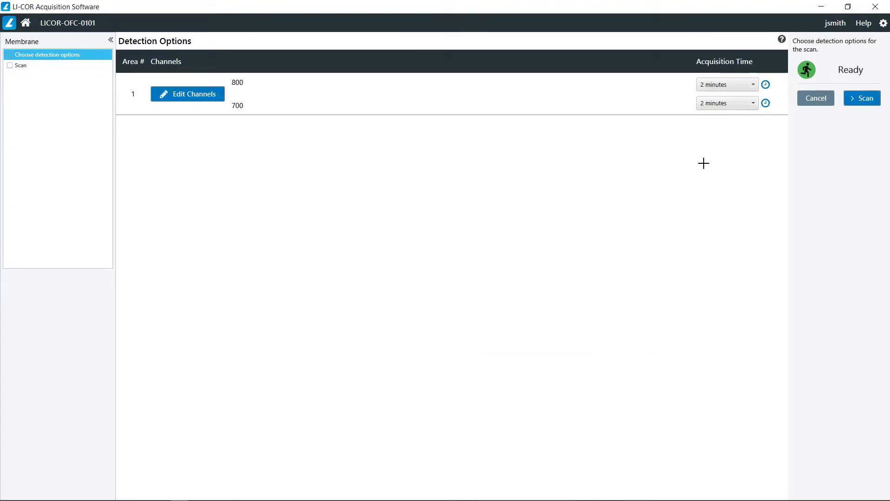
left_click(726, 84)
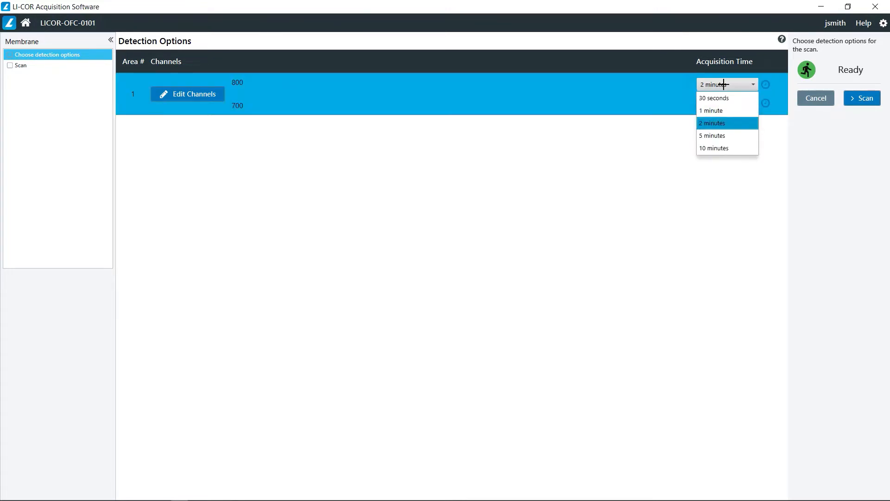
mouse_move(714, 97)
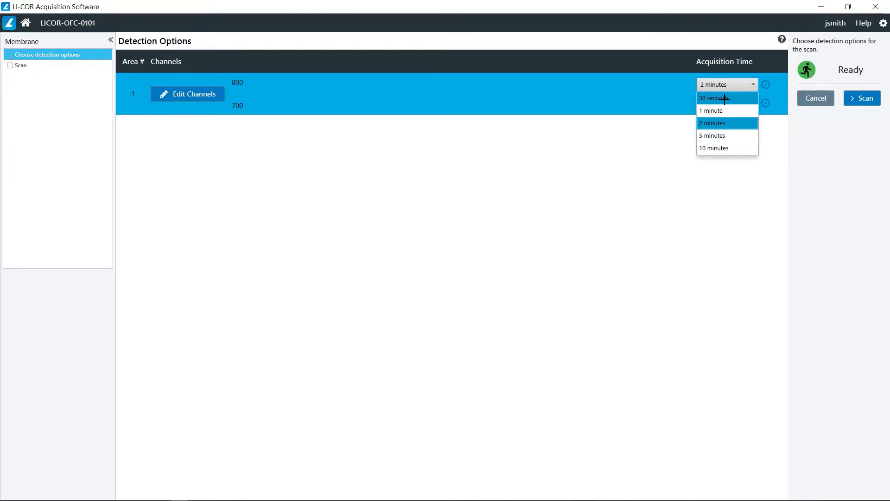
mouse_move(722, 123)
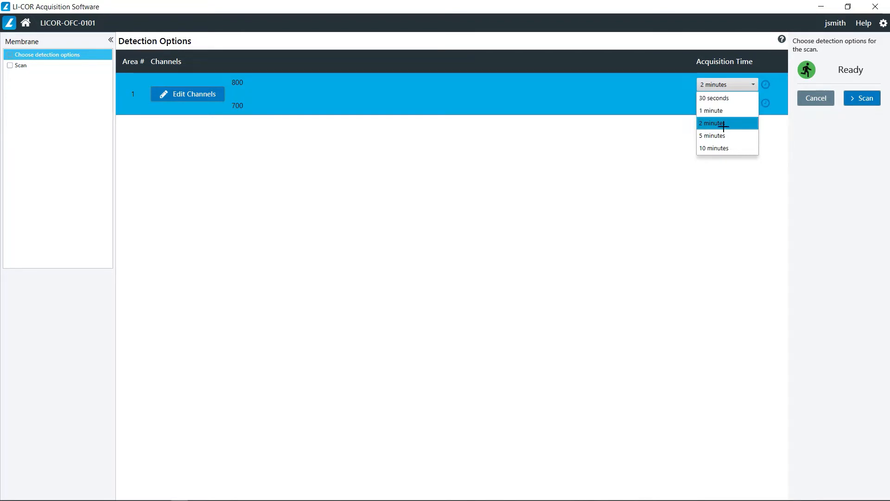
left_click(752, 103)
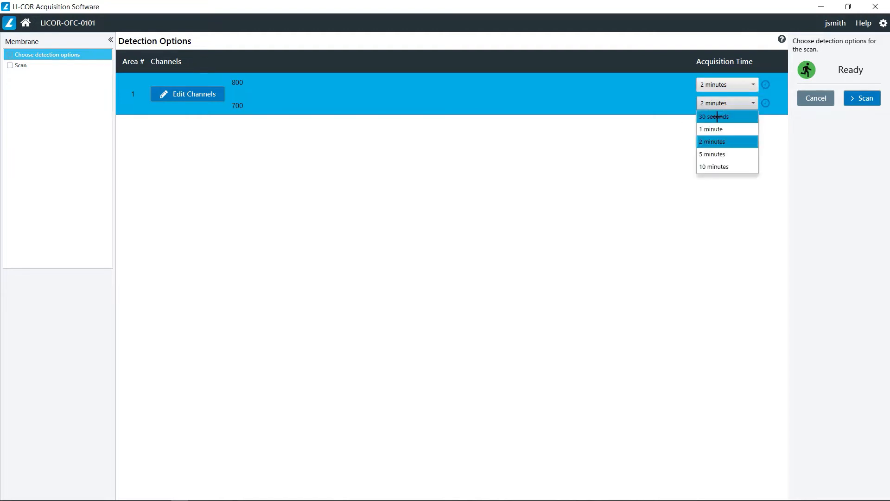
left_click(714, 117)
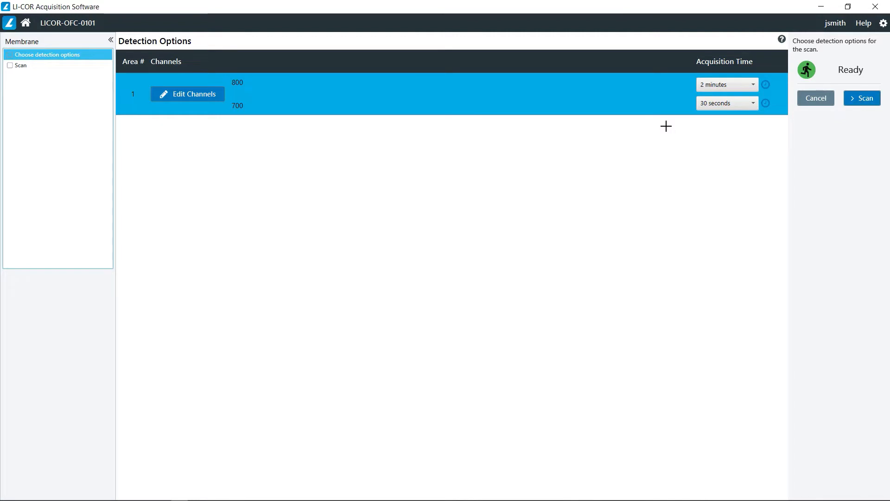
left_click(727, 84)
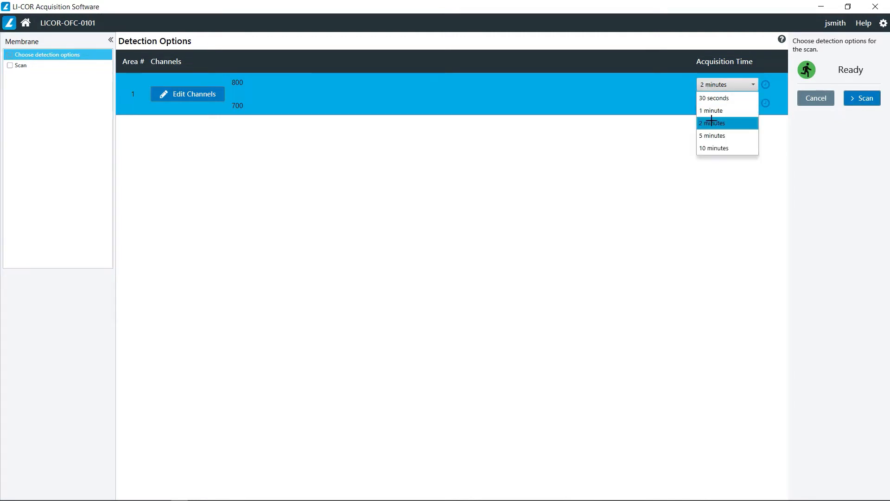
mouse_move(712, 148)
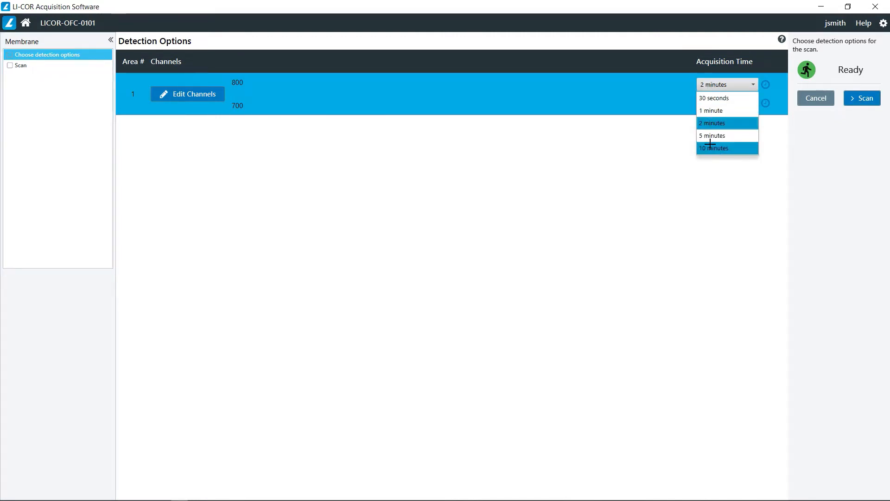
left_click(714, 98)
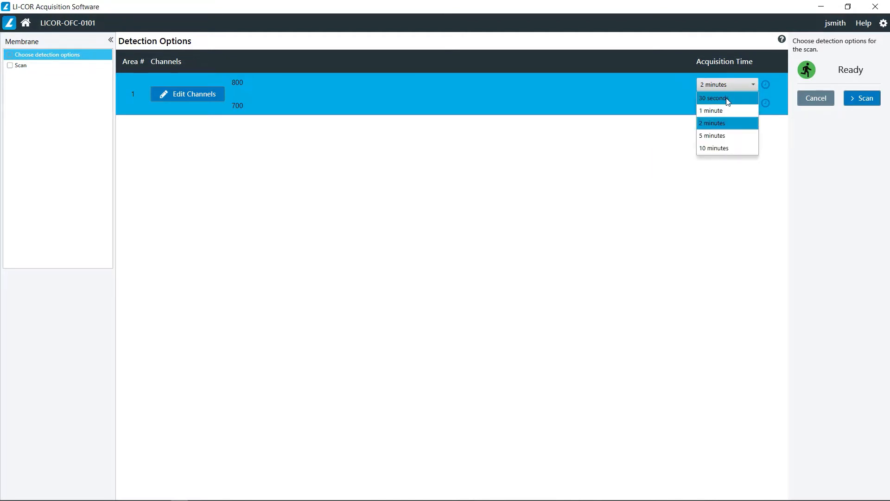
left_click(714, 97)
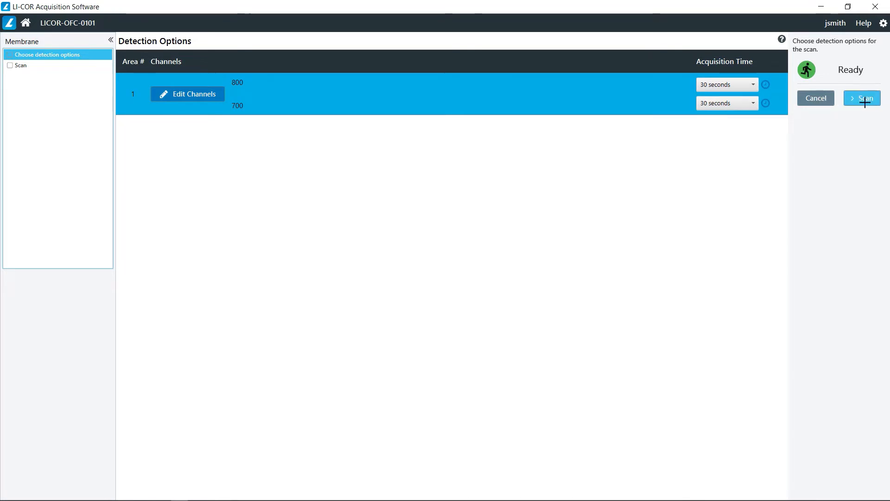
Step: Start the two-channel membrane scan and let the 800 then 700 channels acquire
left_click(860, 98)
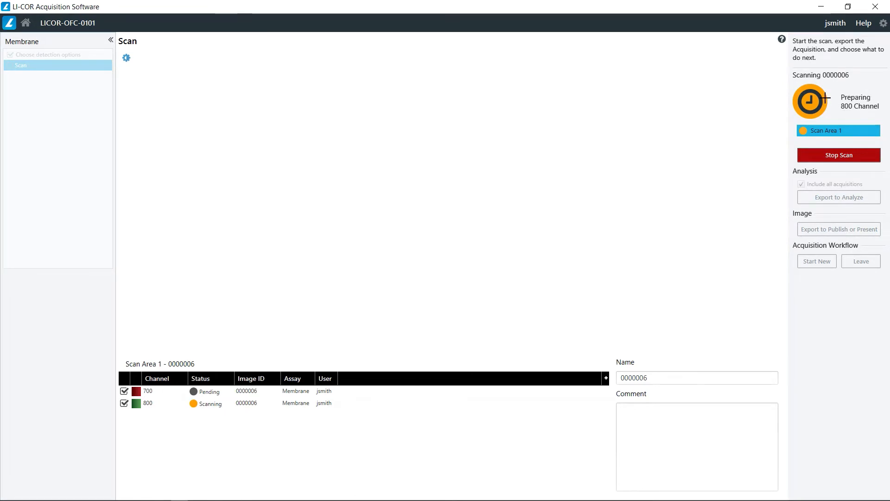
mouse_move(235, 141)
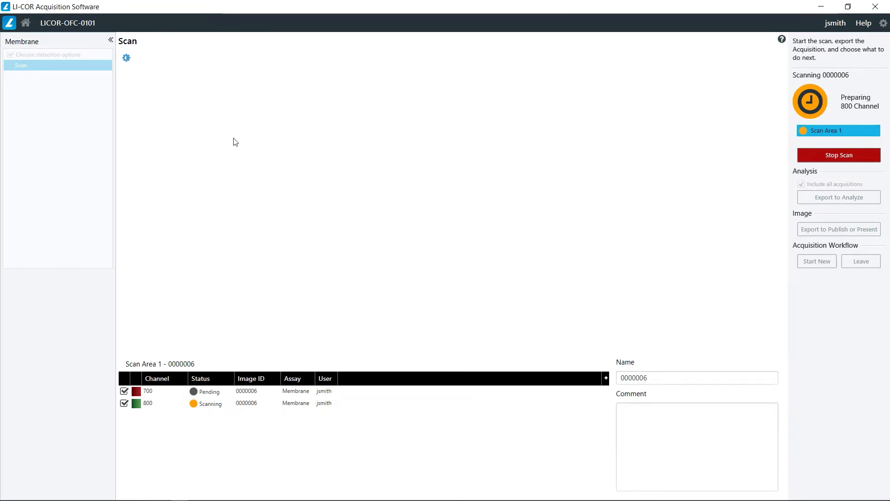
mouse_move(219, 262)
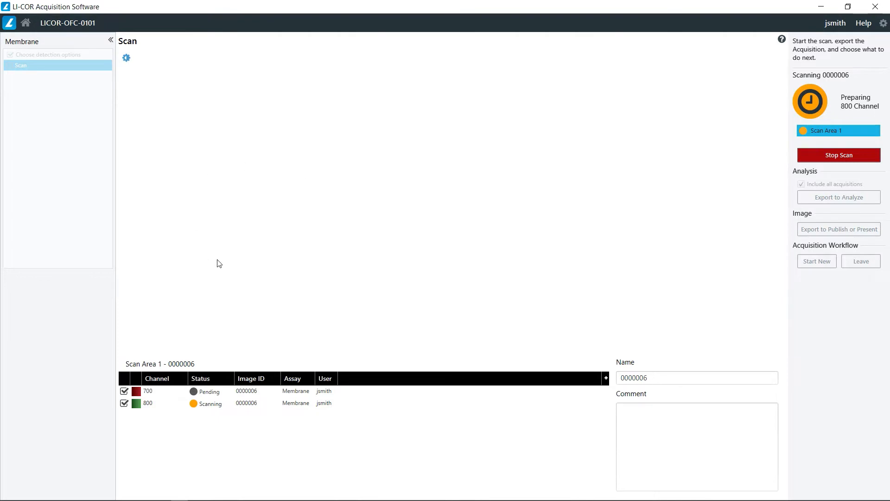
mouse_move(726, 273)
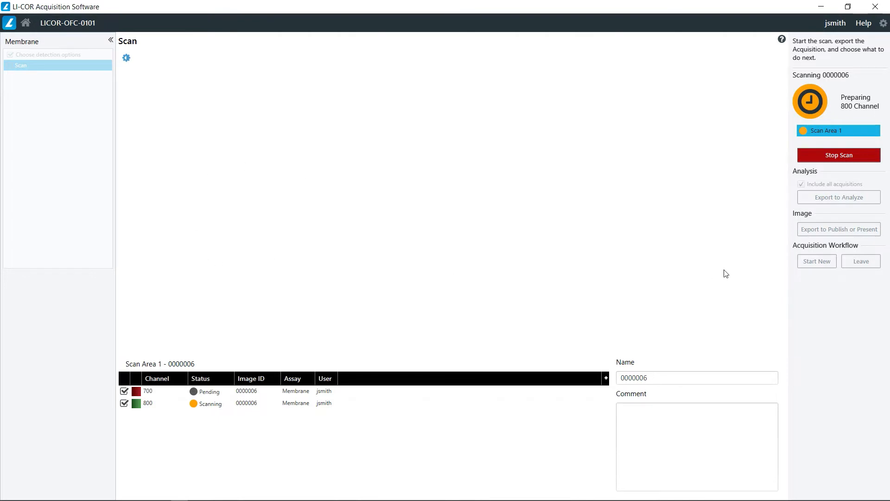
mouse_move(751, 262)
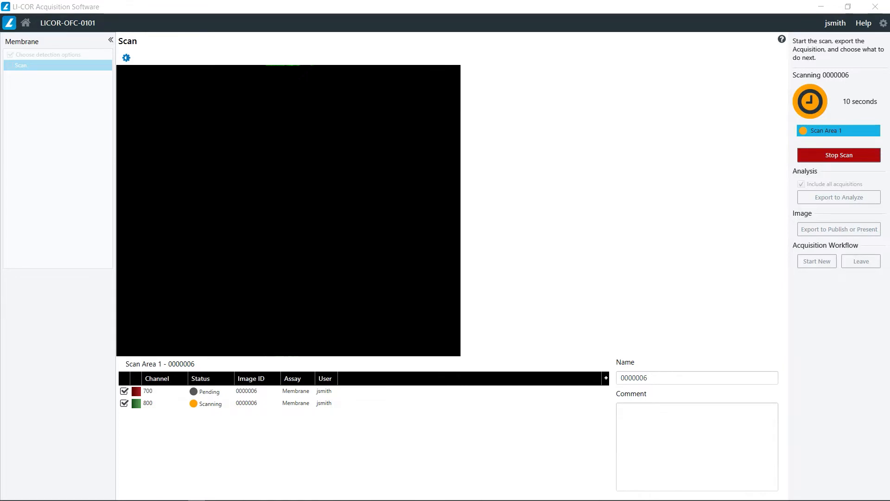
mouse_move(611, 312)
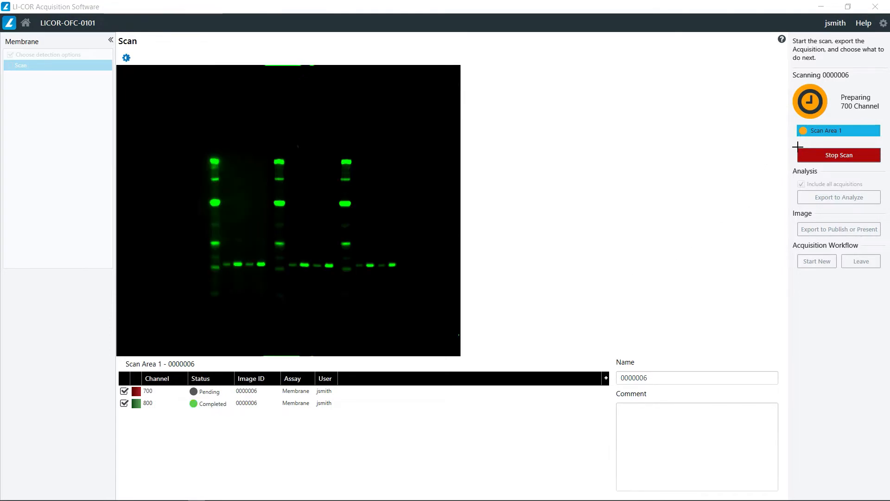
mouse_move(777, 197)
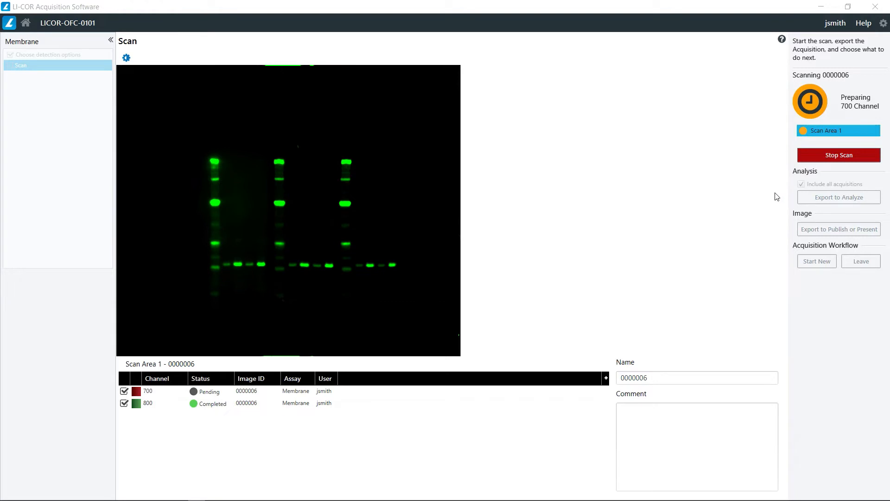
mouse_move(211, 393)
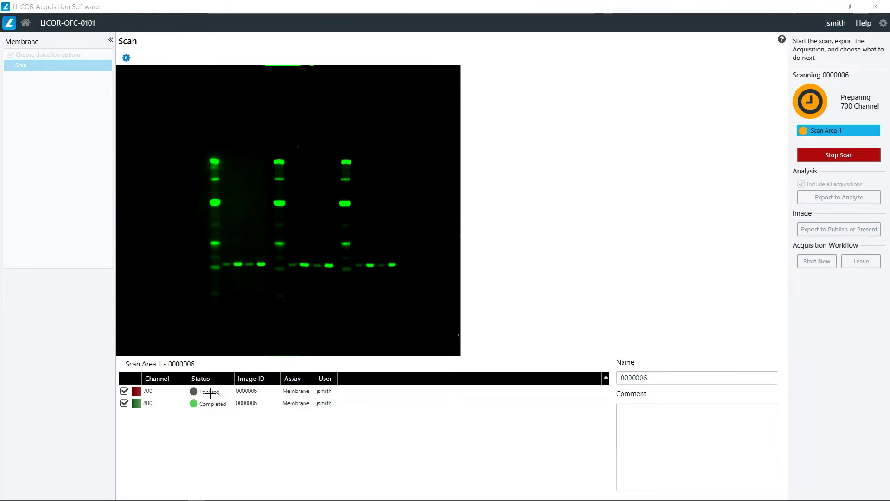
mouse_move(749, 191)
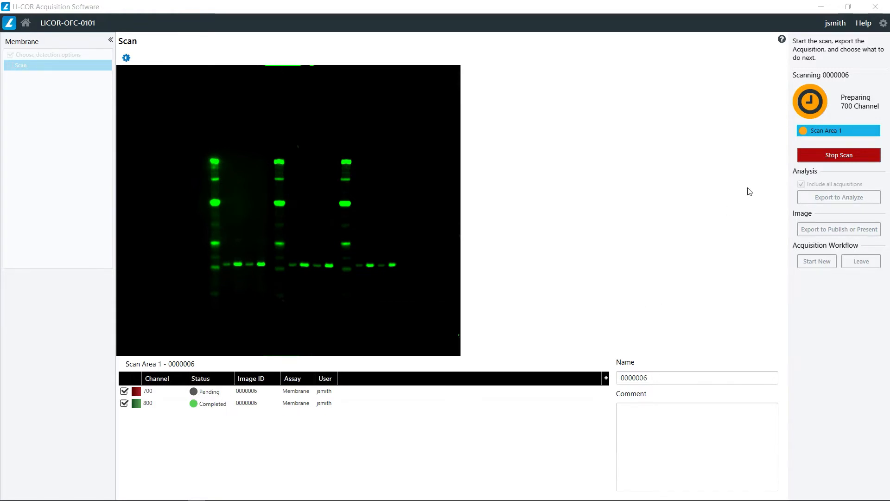
mouse_move(814, 206)
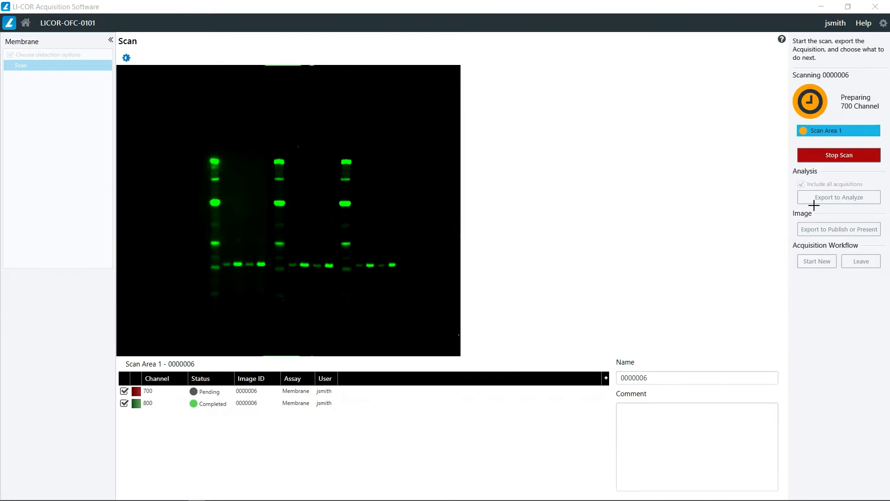
mouse_move(835, 199)
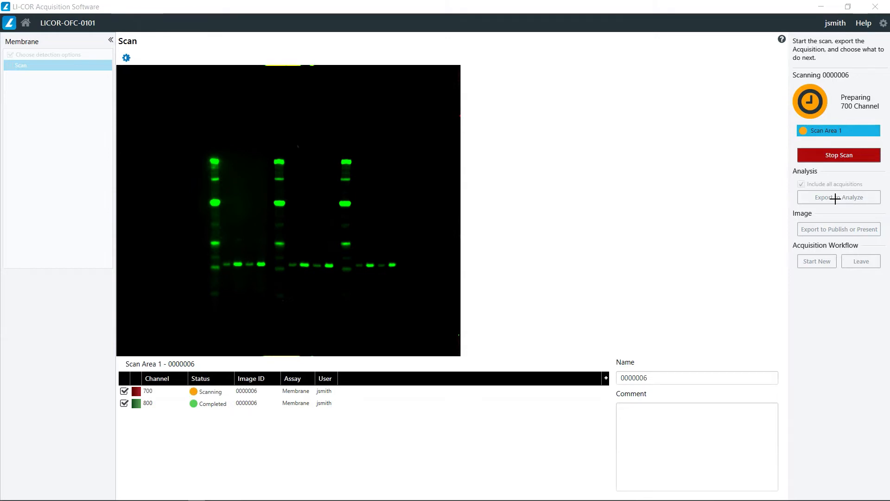
mouse_move(833, 231)
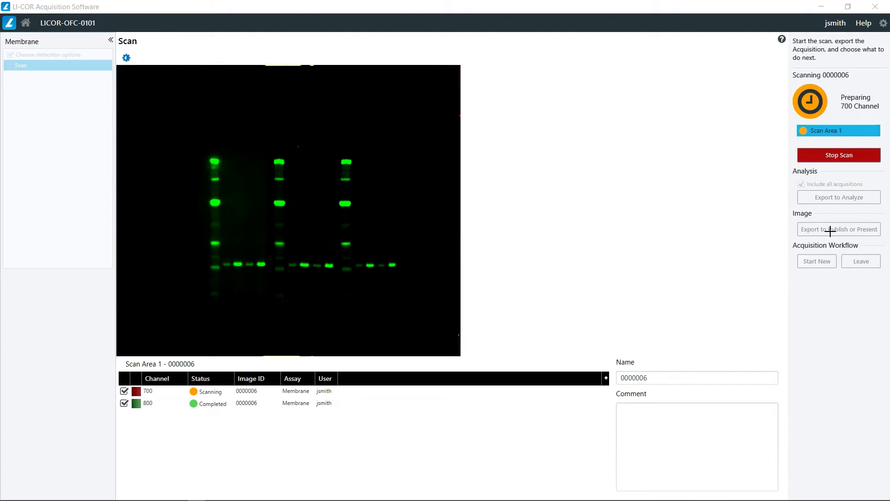
mouse_move(838, 231)
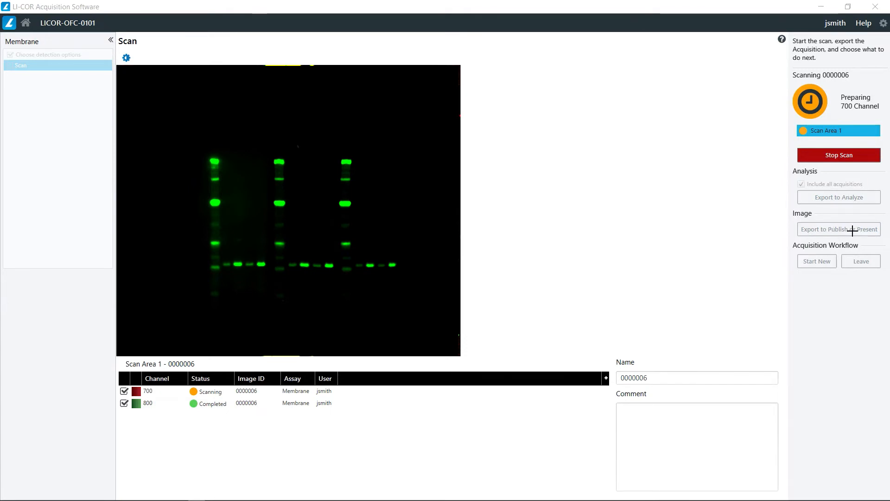
mouse_move(832, 224)
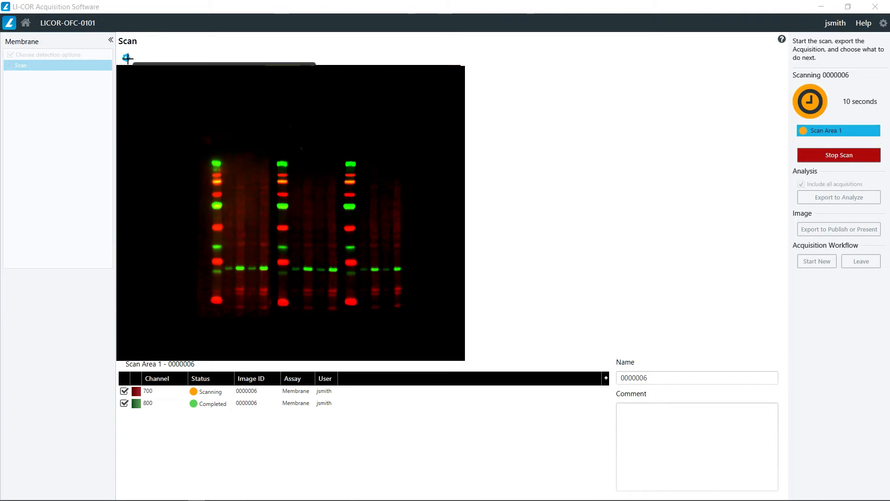
Step: Bring up Adjust Display Controls for the finished red/green membrane image
left_click(126, 58)
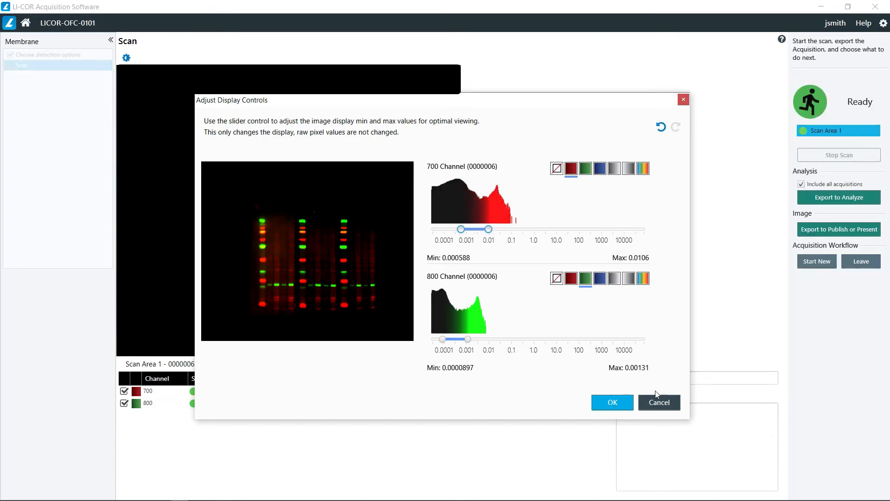
Step: Cancel the display adjustments, leaving the completed two-channel image unchanged
left_click(612, 402)
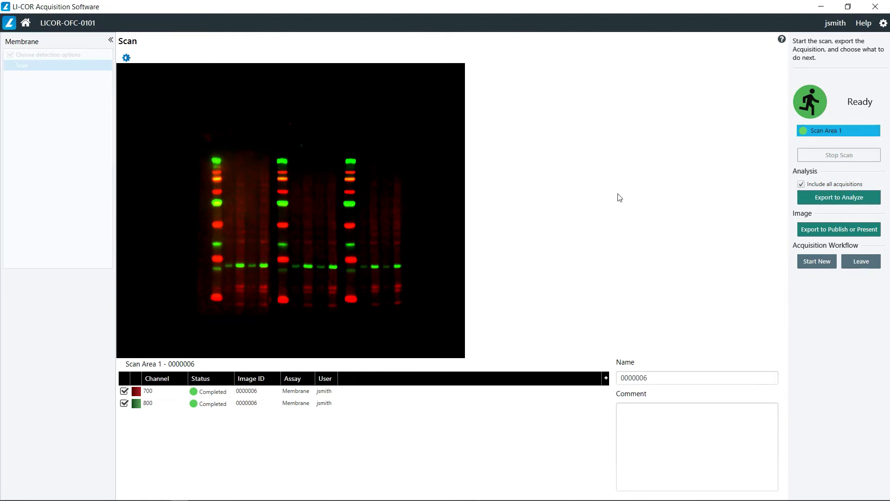
mouse_move(835, 205)
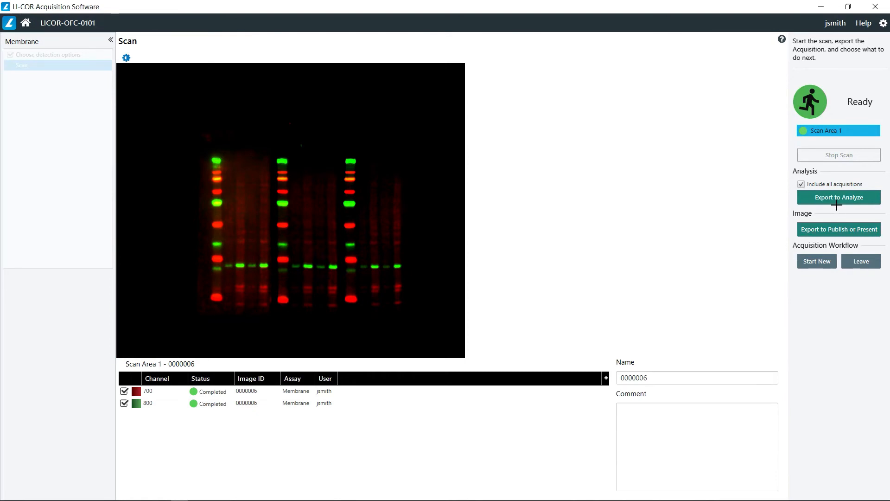
mouse_move(838, 197)
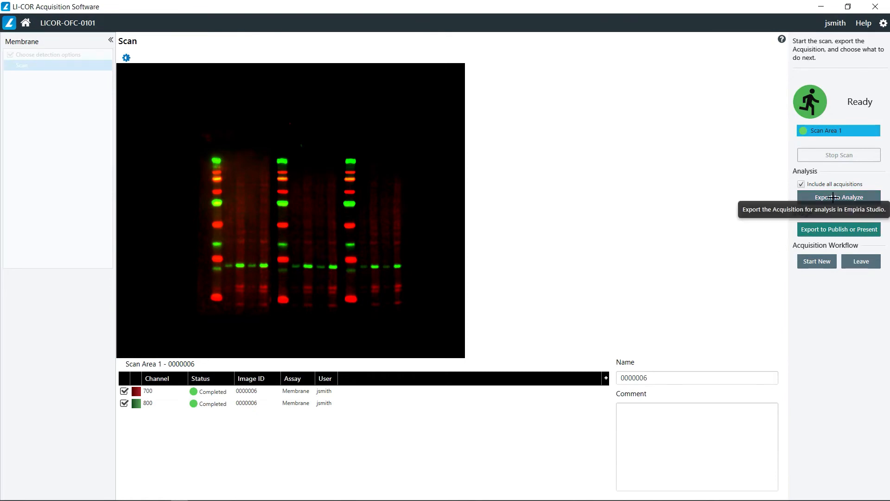
mouse_move(593, 217)
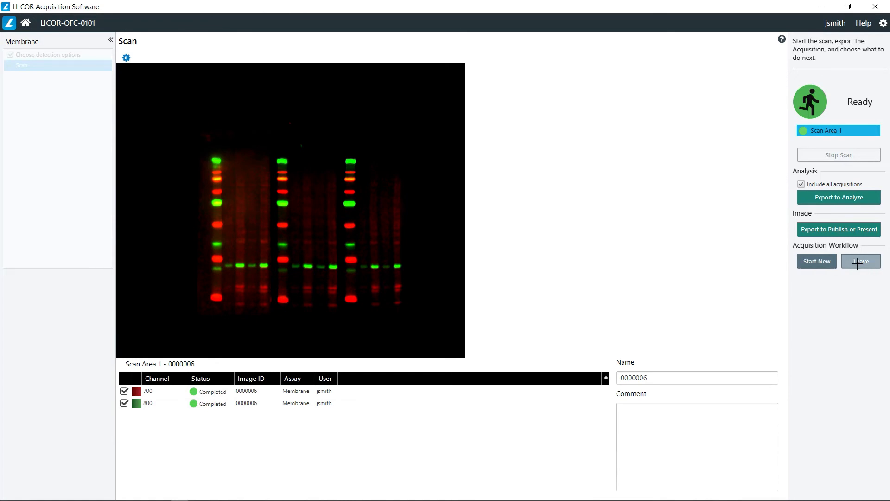
Step: Leave the membrane acquisition, reconnect to LICOR-OFC-0101 and choose a Gel assay
left_click(860, 261)
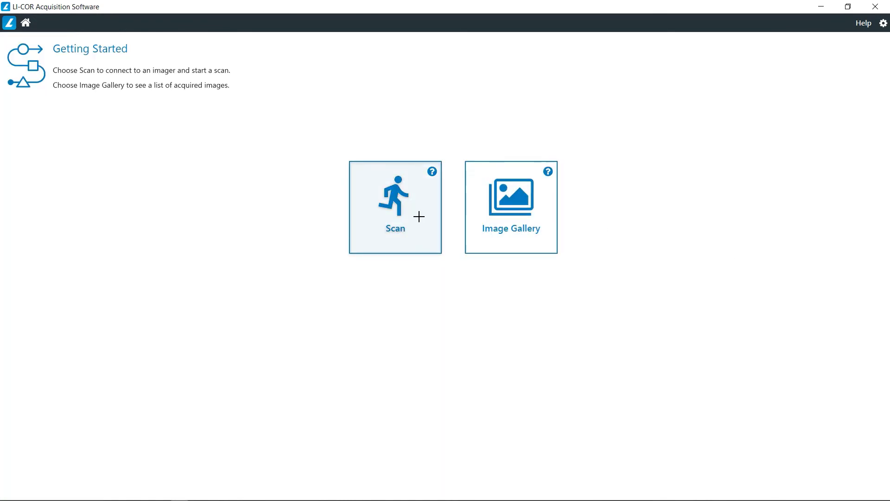
left_click(395, 207)
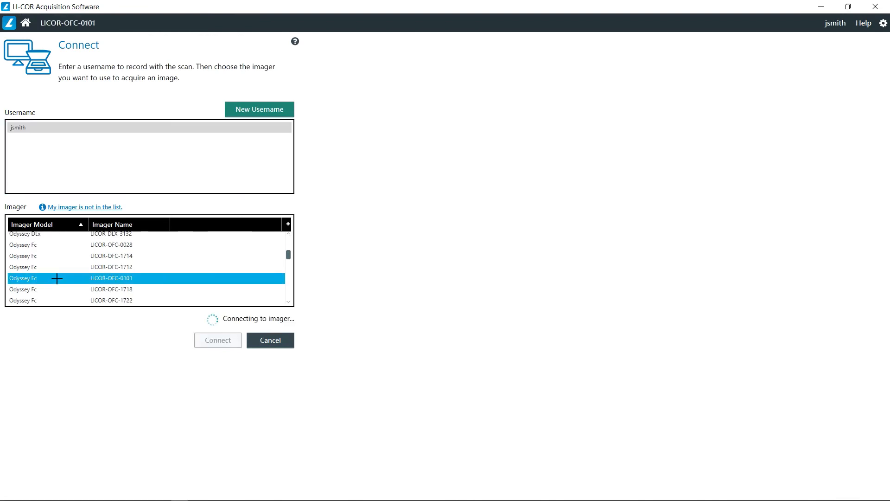
left_click(217, 340)
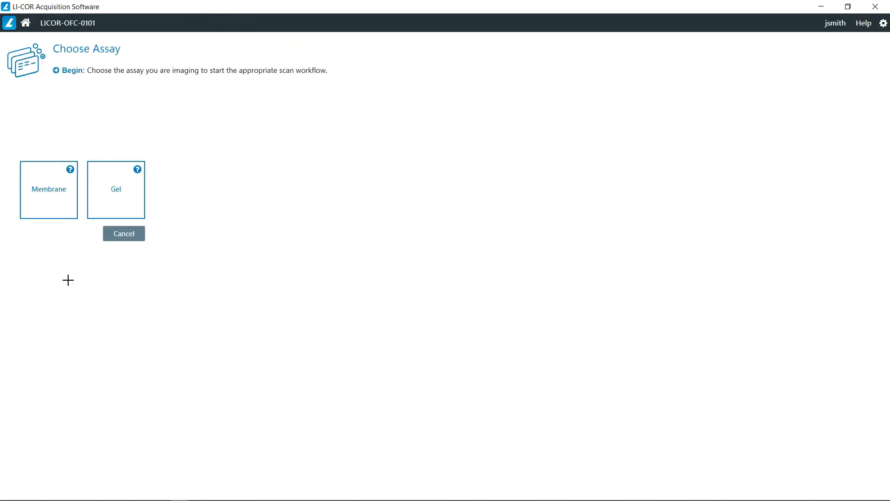
left_click(116, 189)
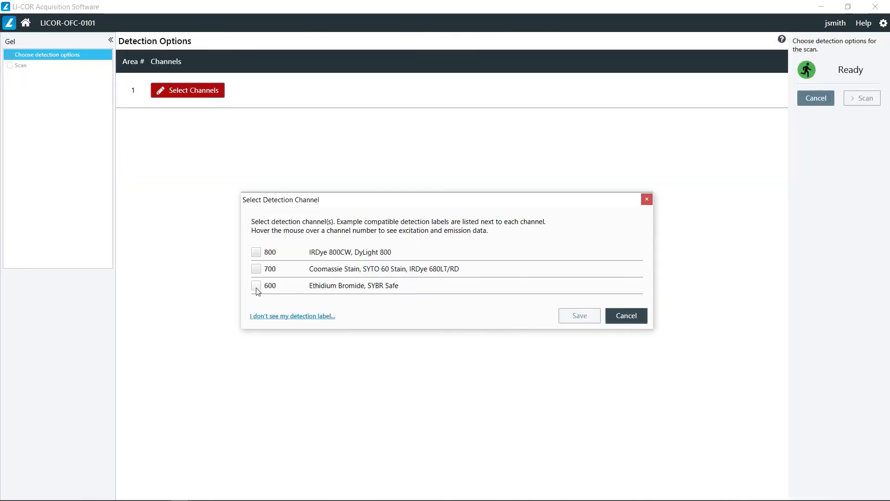
Step: Select the 600 detection channel and set its acquisition time to 30 seconds
left_click(256, 286)
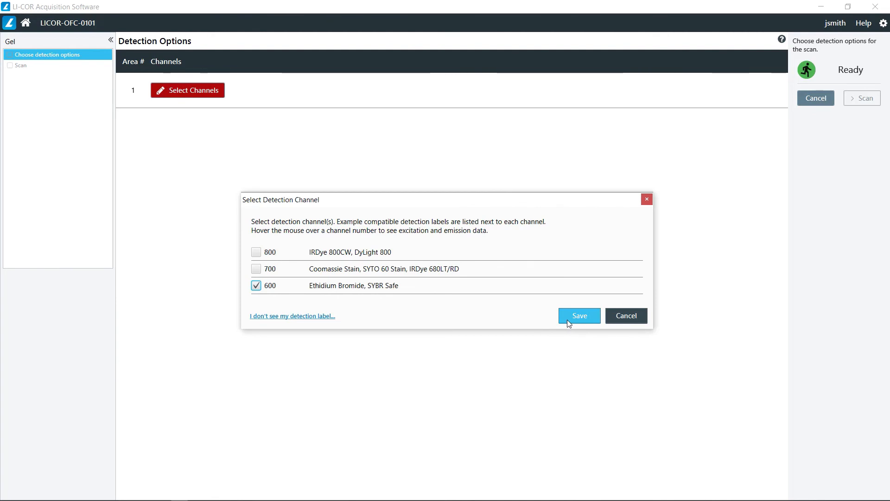
left_click(579, 315)
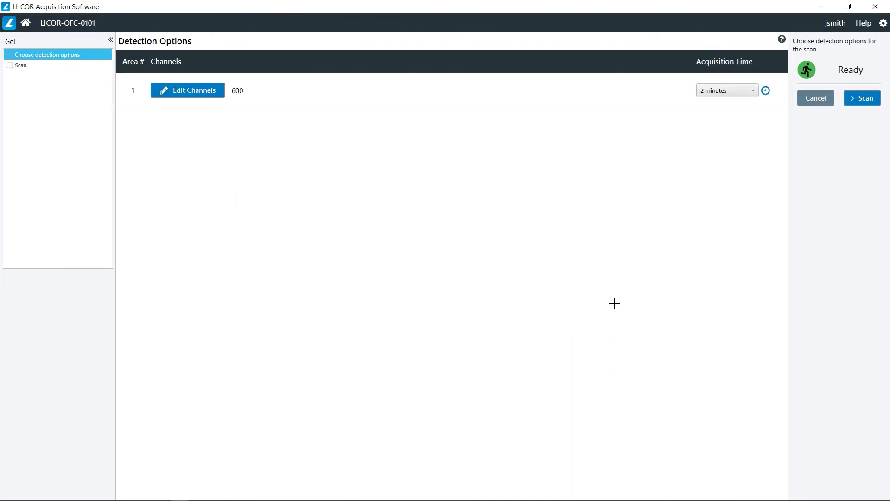
left_click(727, 90)
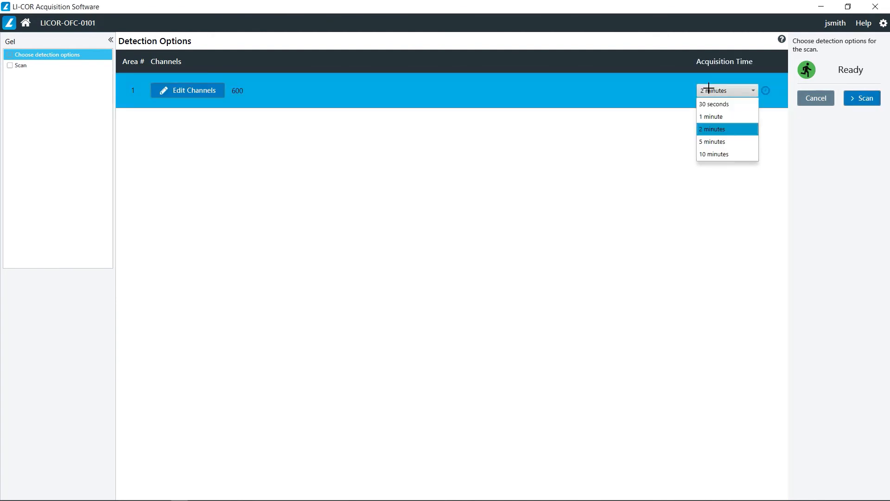
mouse_move(727, 104)
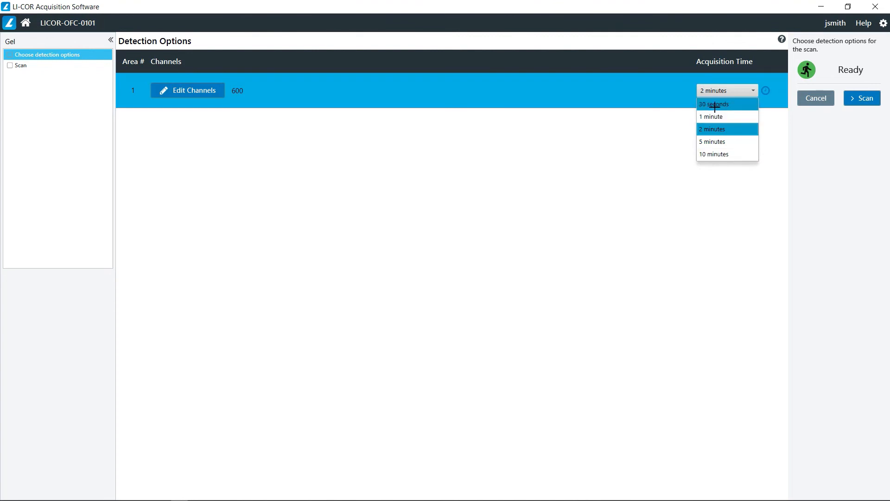
mouse_move(710, 117)
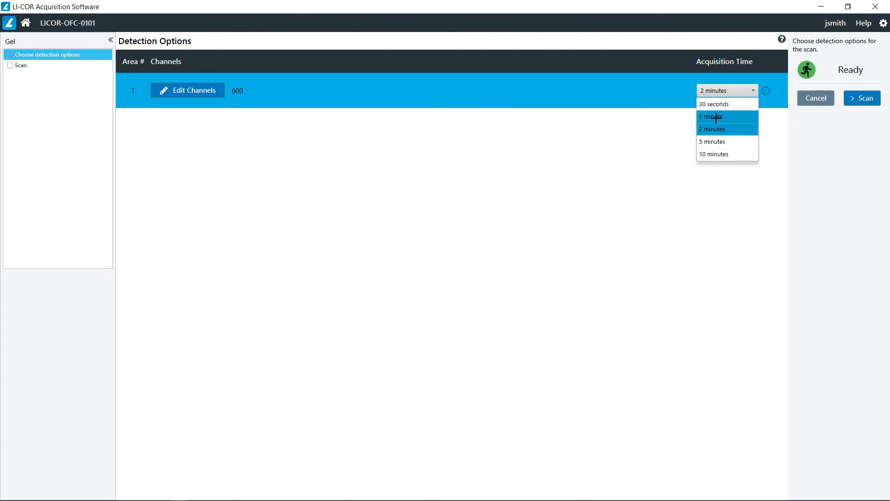
mouse_move(716, 107)
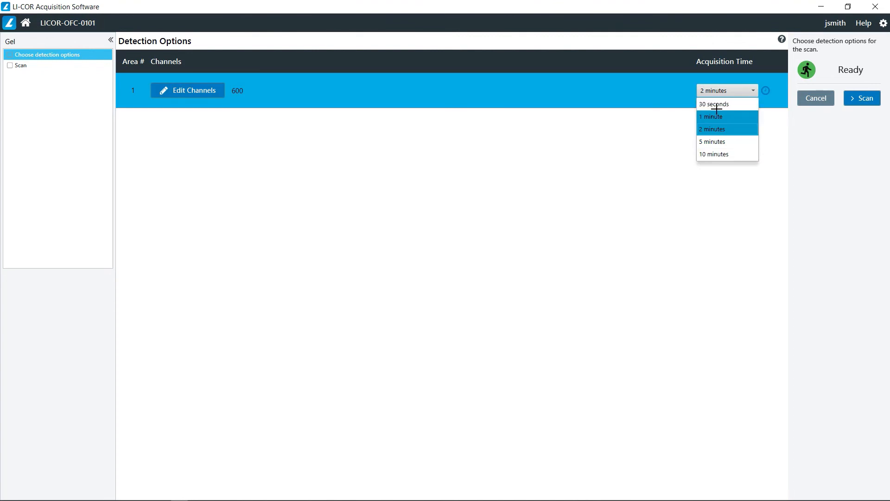
left_click(714, 104)
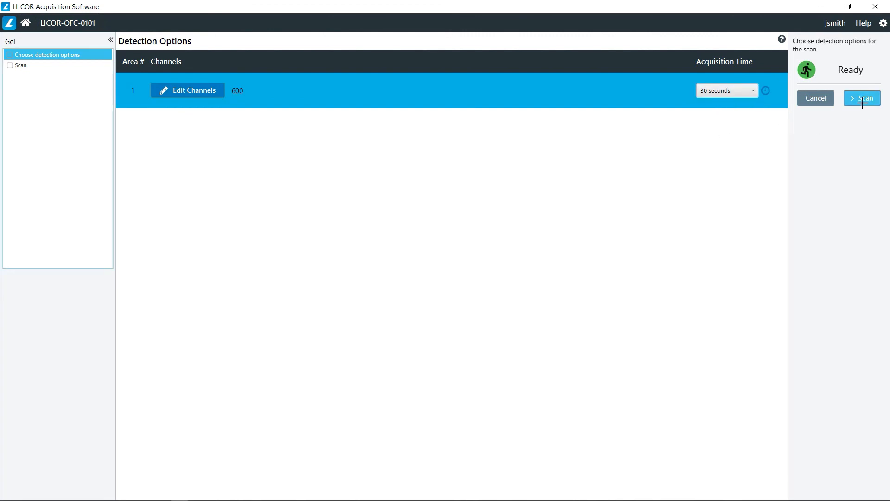
mouse_move(861, 105)
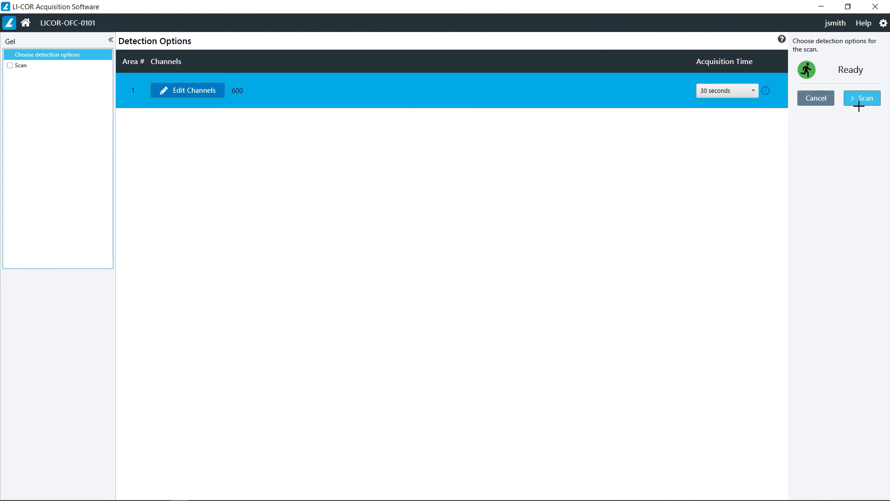
mouse_move(184, 240)
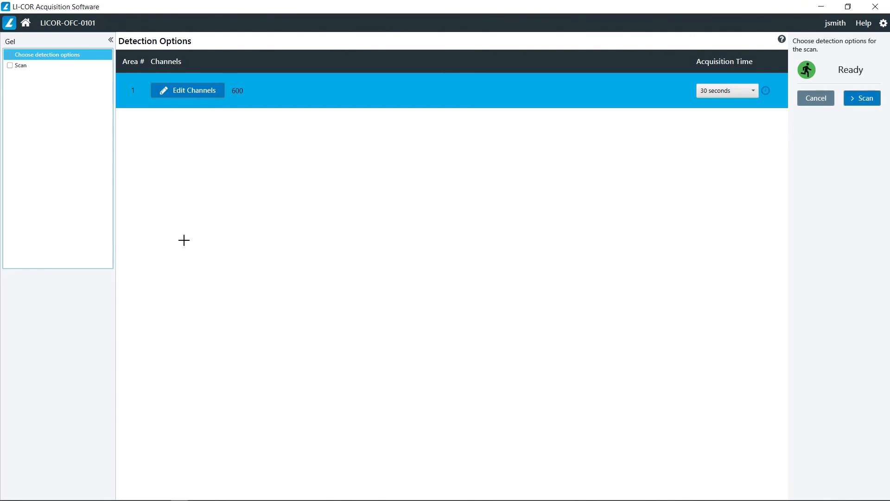